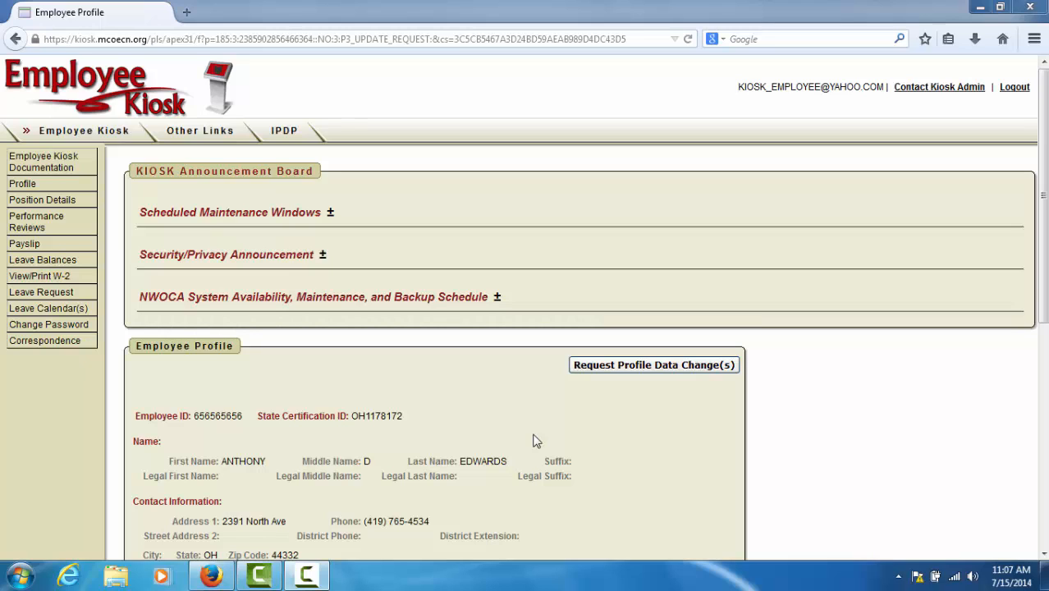
{"action": "mouse_move", "coordinate": [95, 271]}
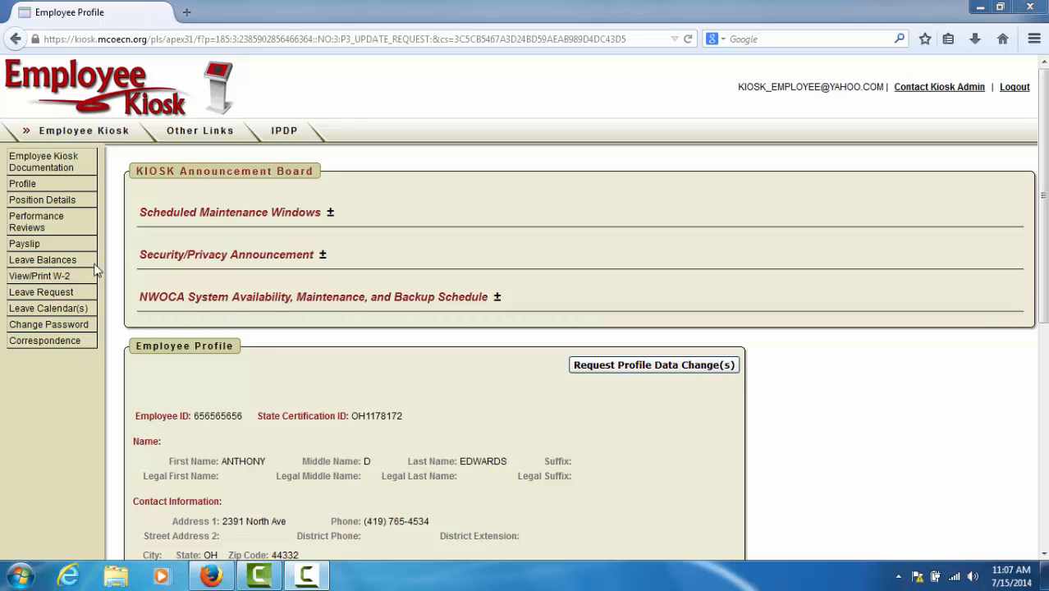
{"action": "mouse_move", "coordinate": [23, 184]}
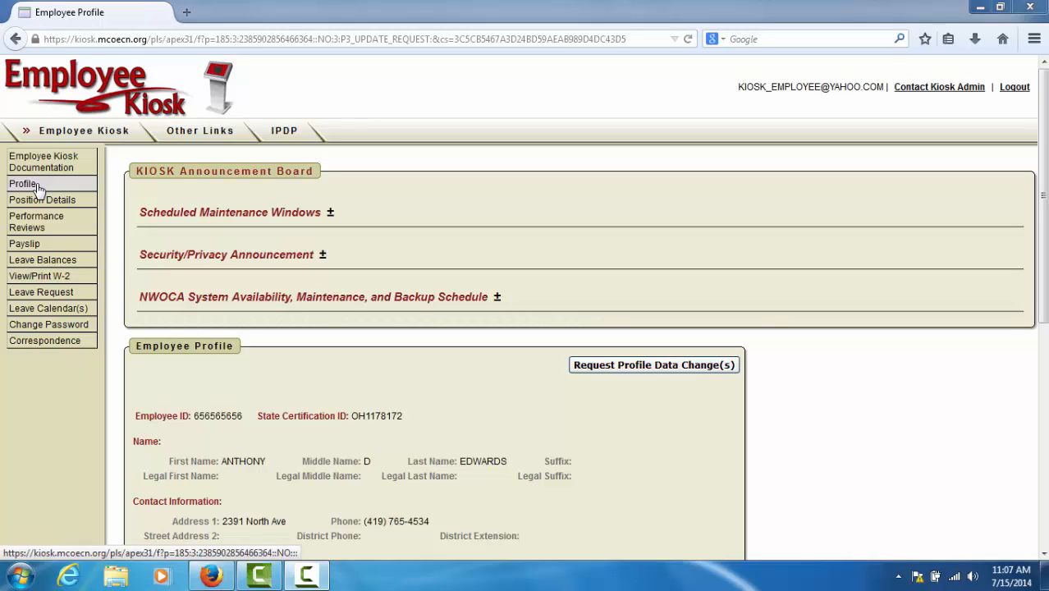
{"action": "mouse_move", "coordinate": [328, 280]}
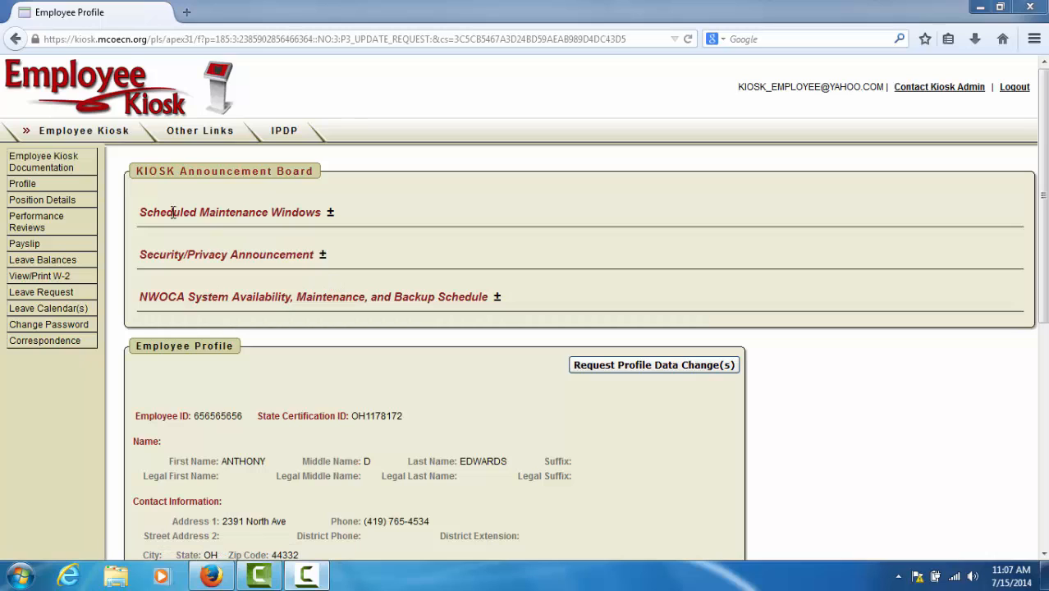
{"action": "mouse_move", "coordinate": [295, 194]}
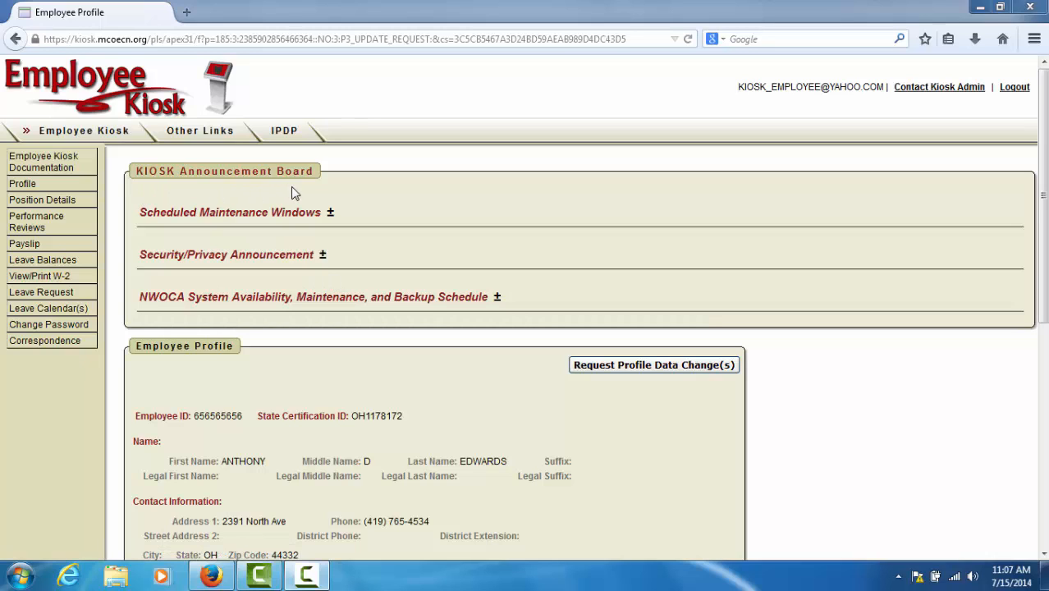
{"action": "mouse_move", "coordinate": [289, 194]}
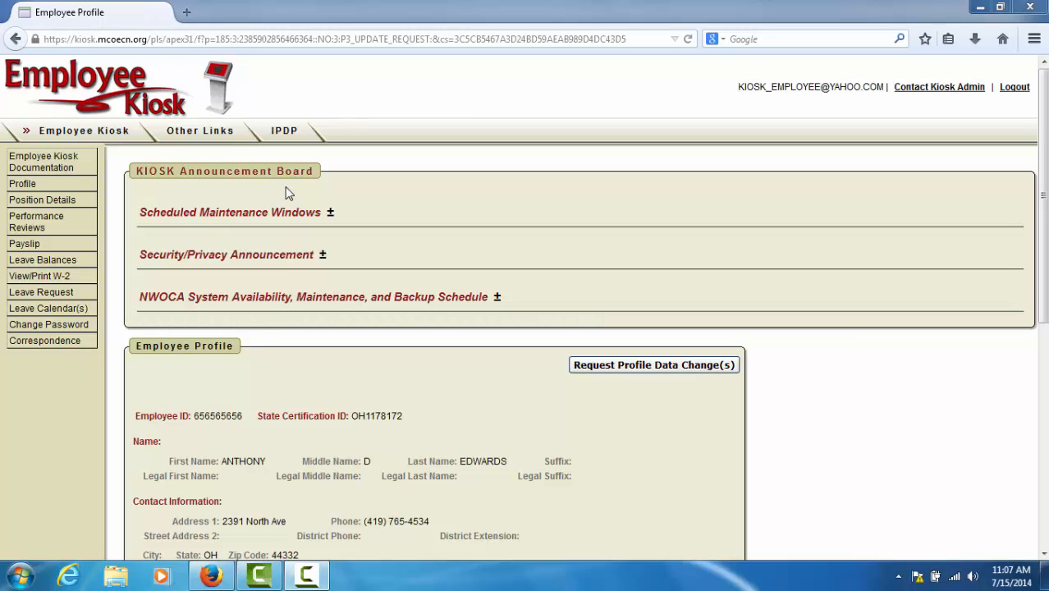
{"action": "mouse_move", "coordinate": [496, 297]}
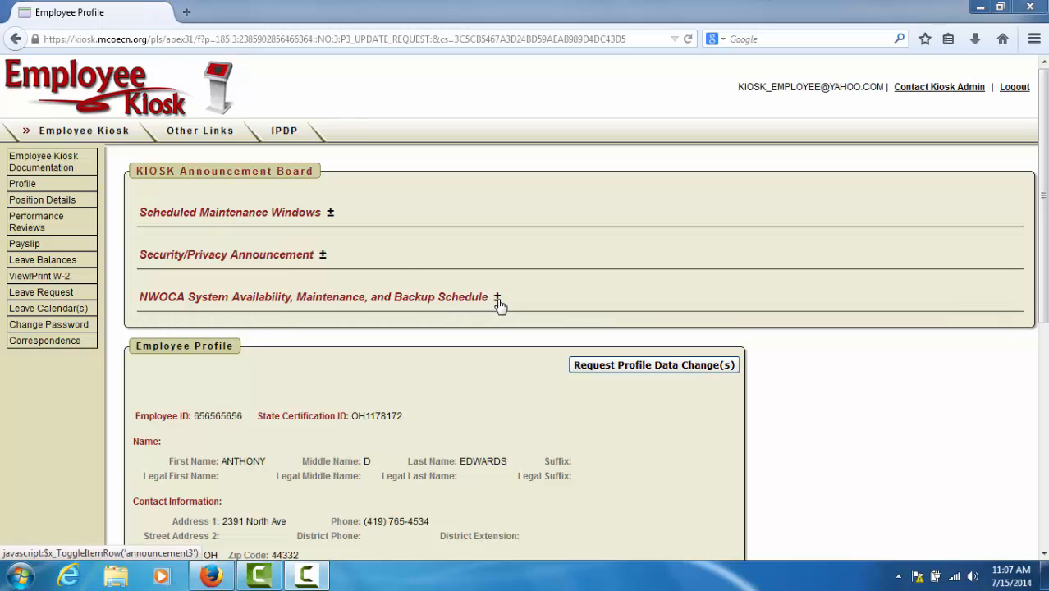
- Expand and collapse the NWOCA availability announcement, then bring the Employee Profile contact and education details into view
{"action": "left_click", "coordinate": [495, 297]}
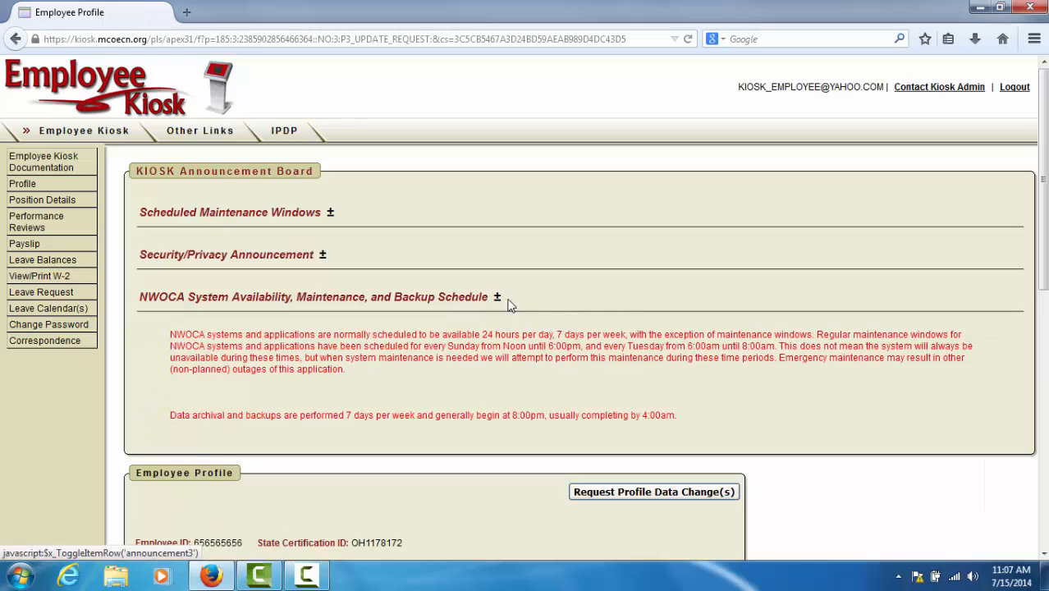
{"action": "mouse_move", "coordinate": [598, 302]}
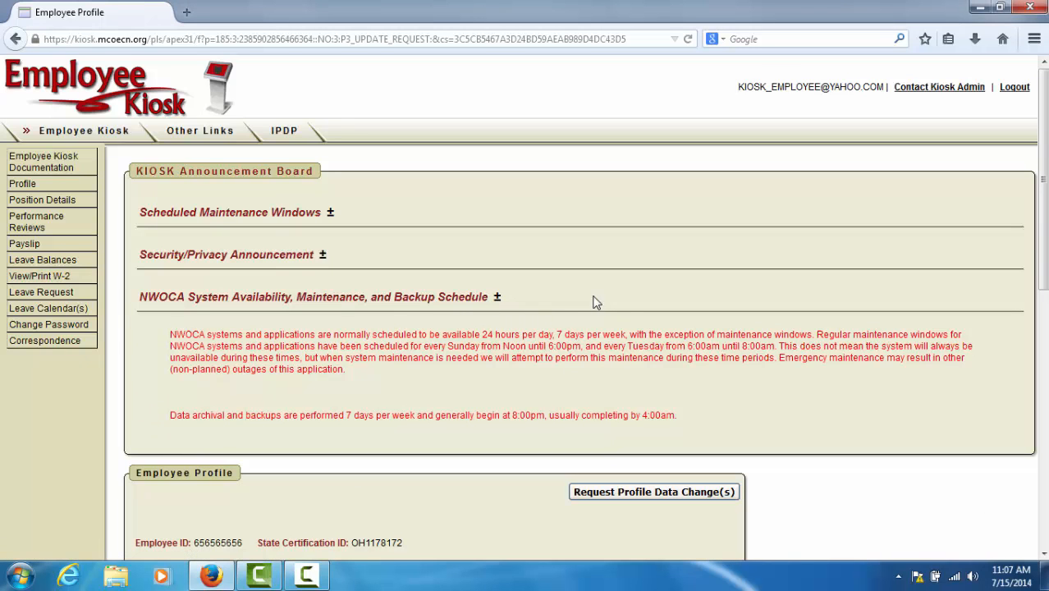
{"action": "mouse_move", "coordinate": [495, 297]}
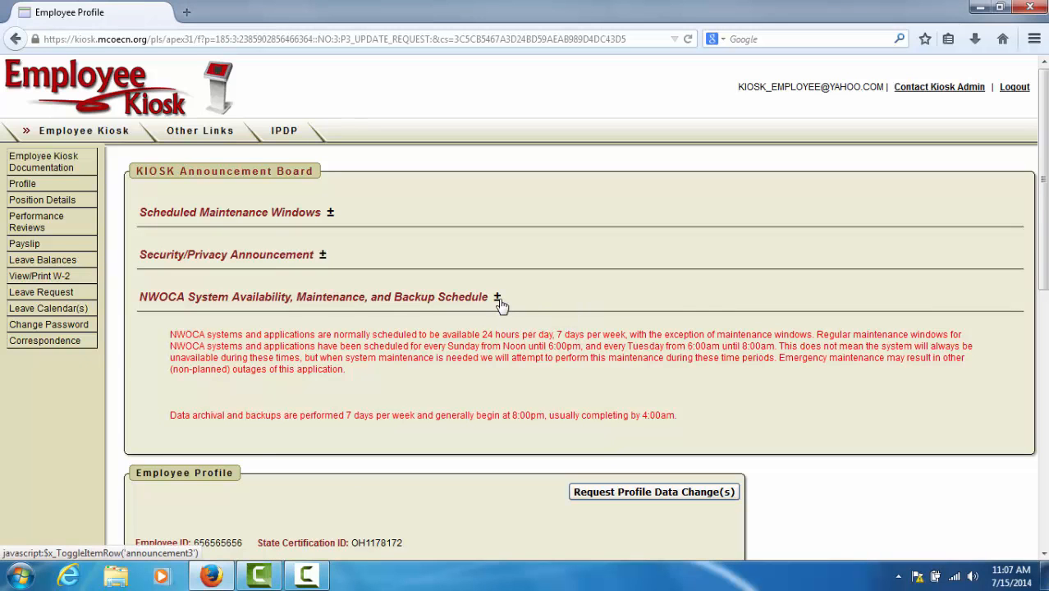
{"action": "left_click", "coordinate": [495, 296]}
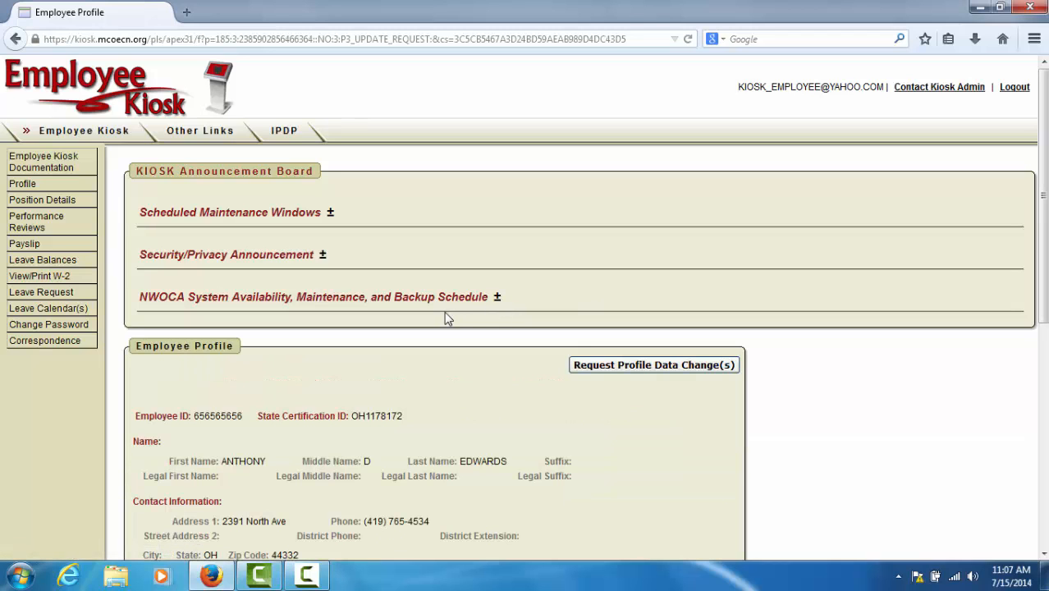
{"action": "scroll", "scroll_direction": "down", "scroll_amount": 3}
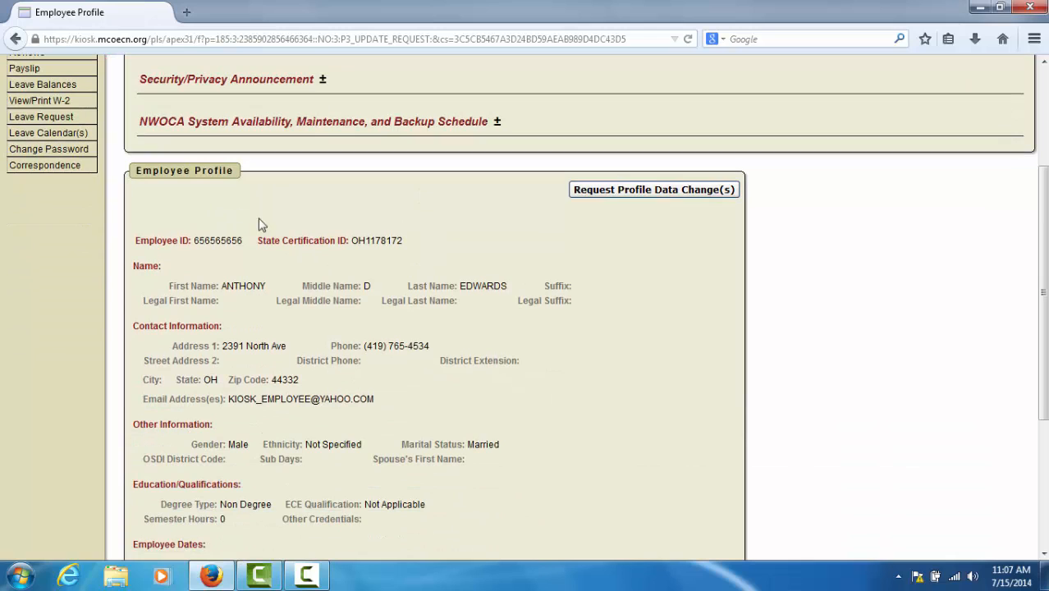
{"action": "mouse_move", "coordinate": [473, 250]}
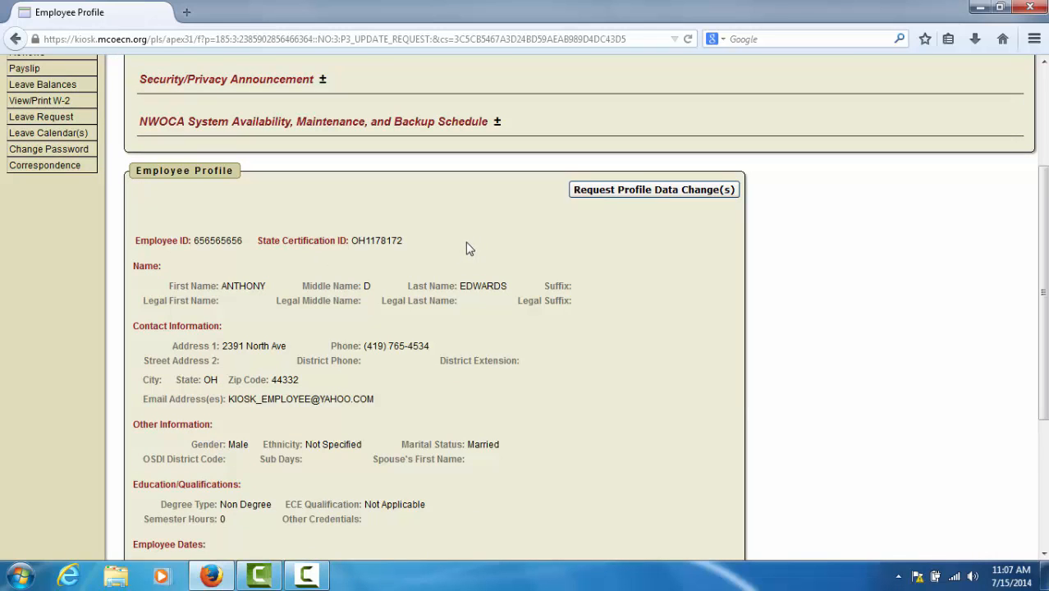
{"action": "mouse_move", "coordinate": [440, 276]}
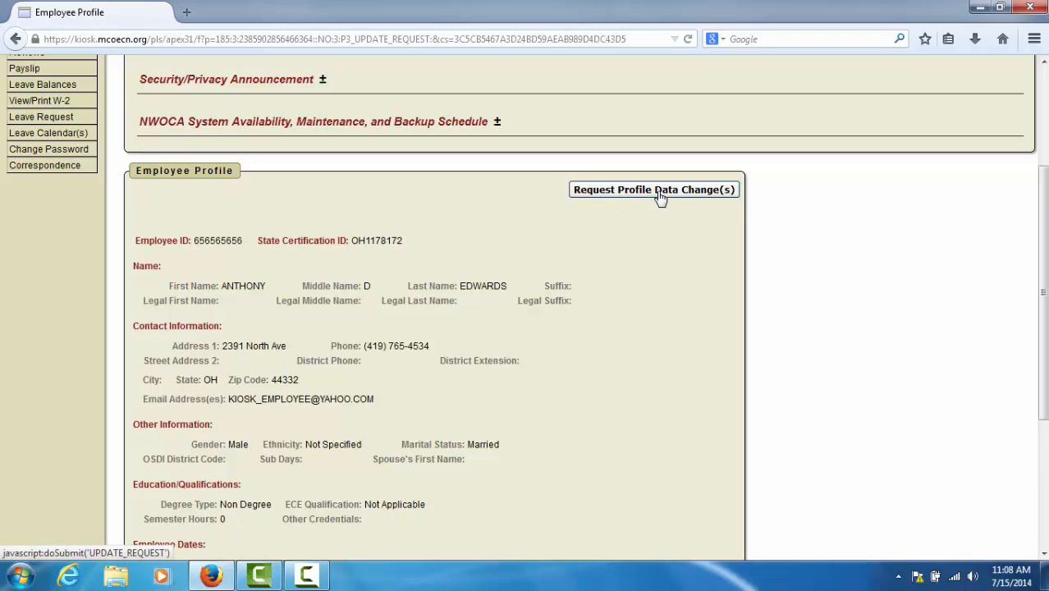
- Start a 'Request Profile Data Change(s)' so the profile shows blank fields for new name and contact values
{"action": "left_click", "coordinate": [653, 190]}
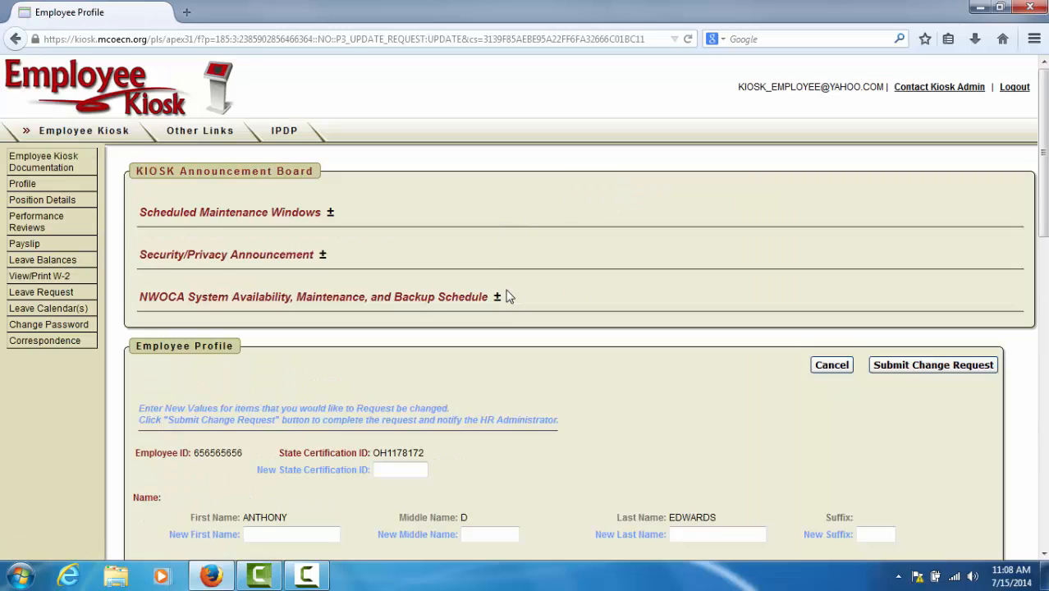
{"action": "scroll", "scroll_direction": "down", "scroll_amount": 3}
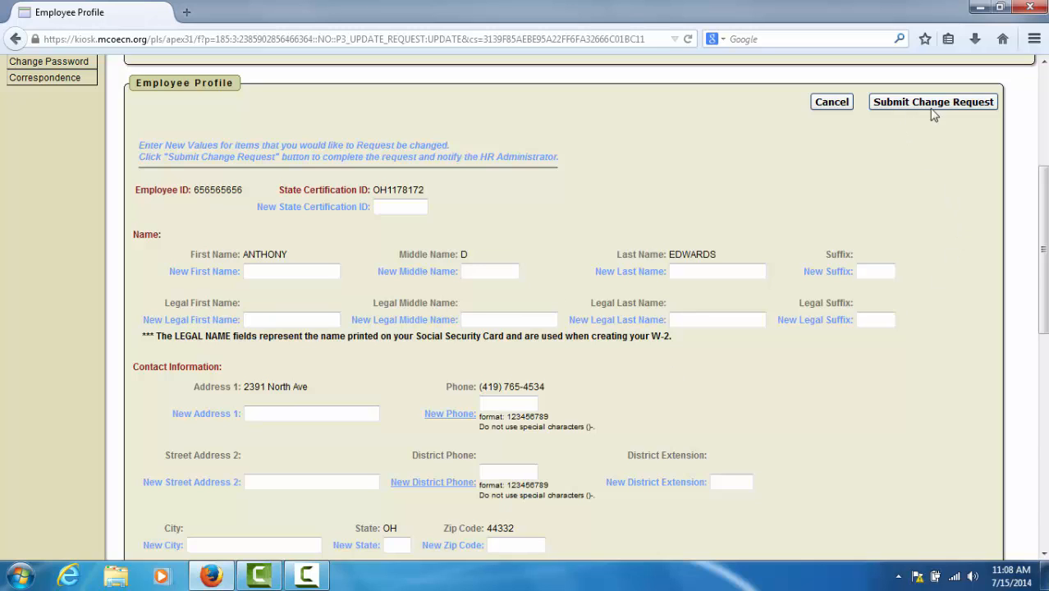
{"action": "mouse_move", "coordinate": [805, 194]}
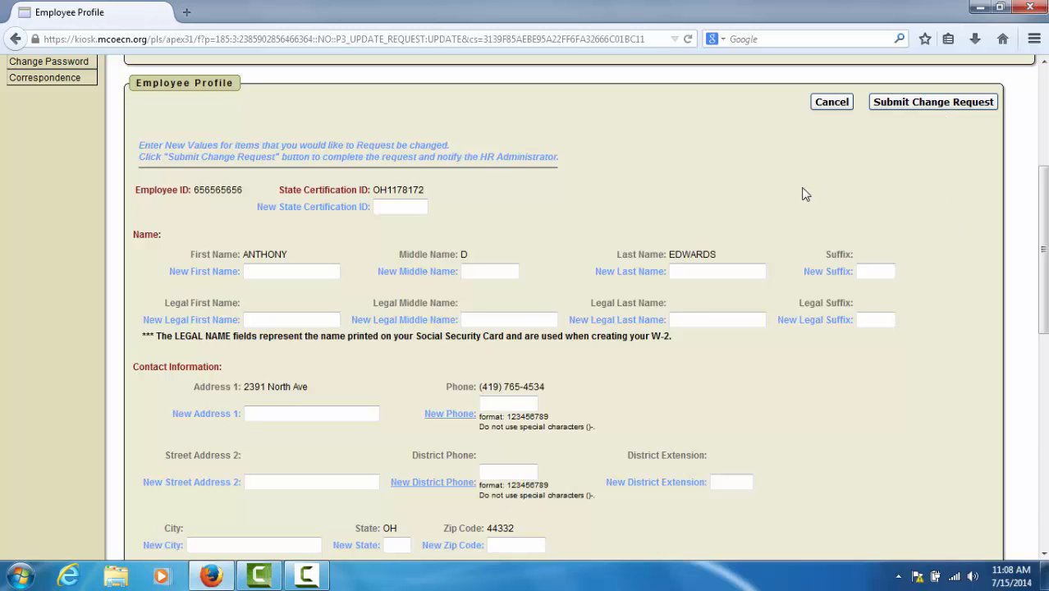